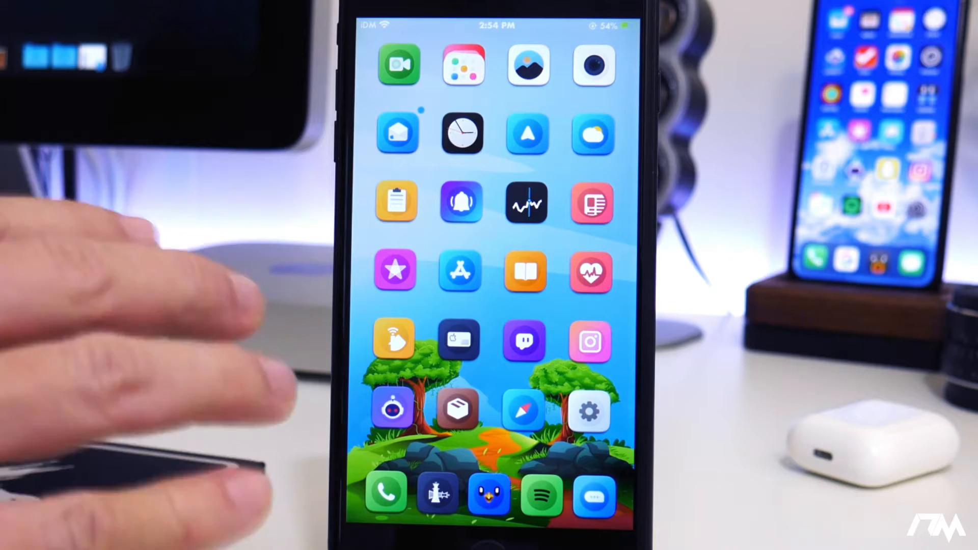
- Reach the Tweaks section of Settings listing A-Font, Accent, Artemis and SnowBoard
click(590, 410)
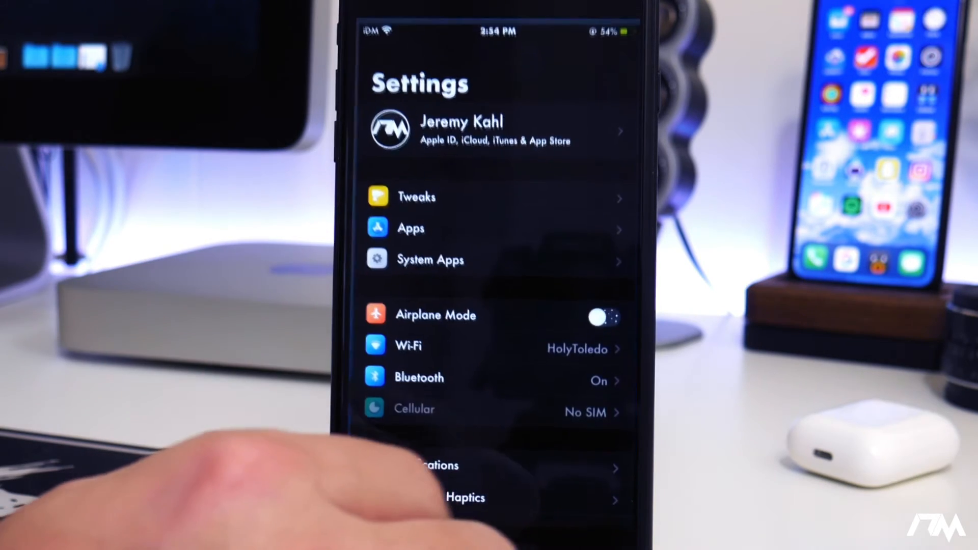
click(415, 196)
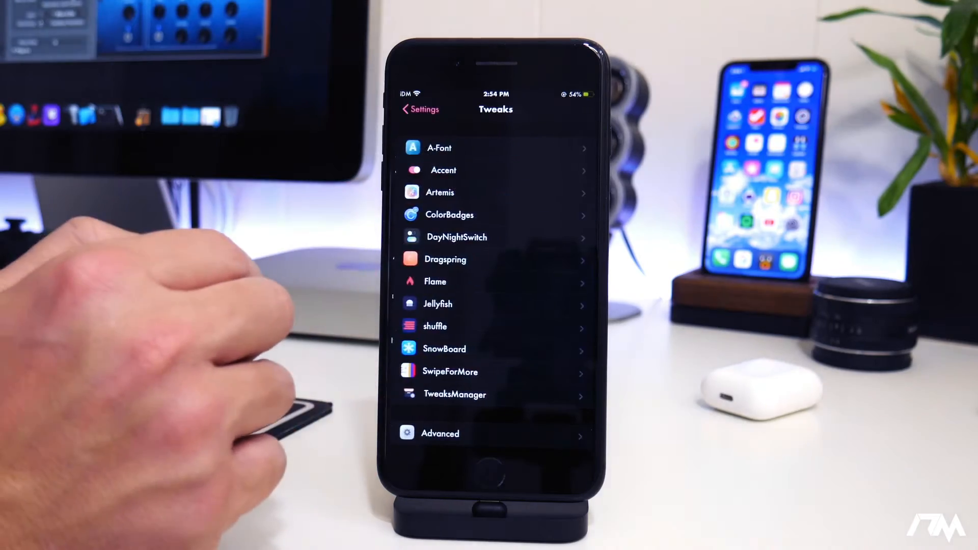
- Show the Artemis preference page with Artemis enabled and its home screen options
click(440, 191)
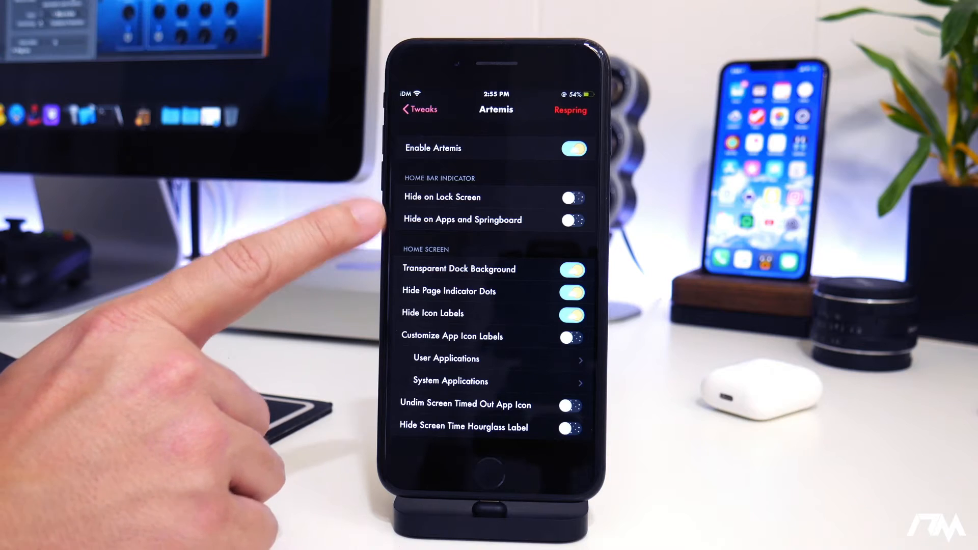
- Reveal the Lock Screen section with grabber, camera, flashlight and unlock hint hiding on
scroll(down, 3)
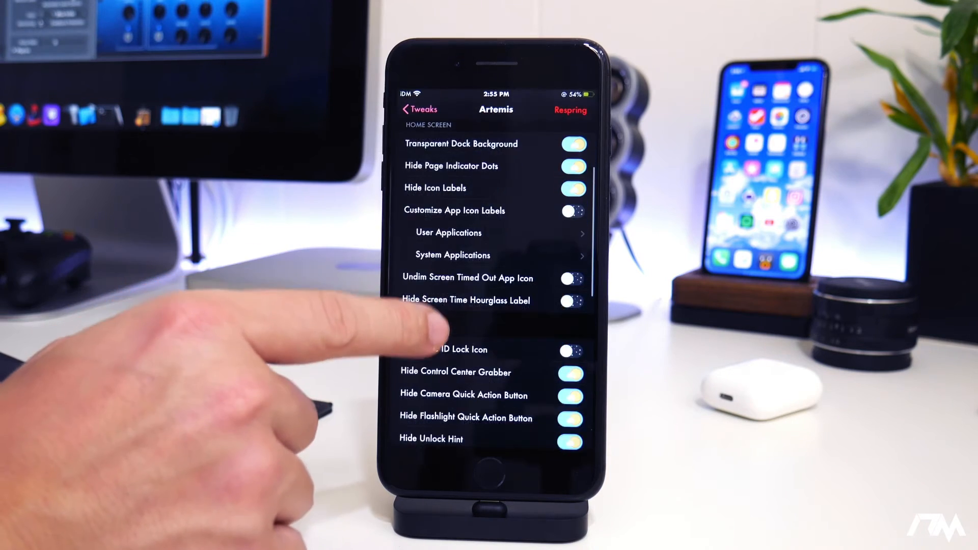
scroll(down, 3)
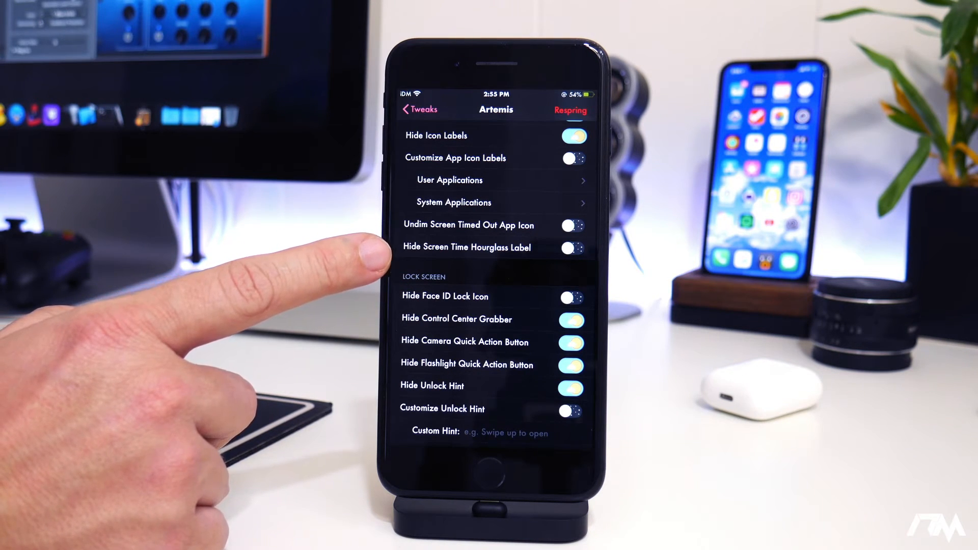
- Reveal the Status Bar section with carrier renaming on and labeled IDM
scroll(down, 3)
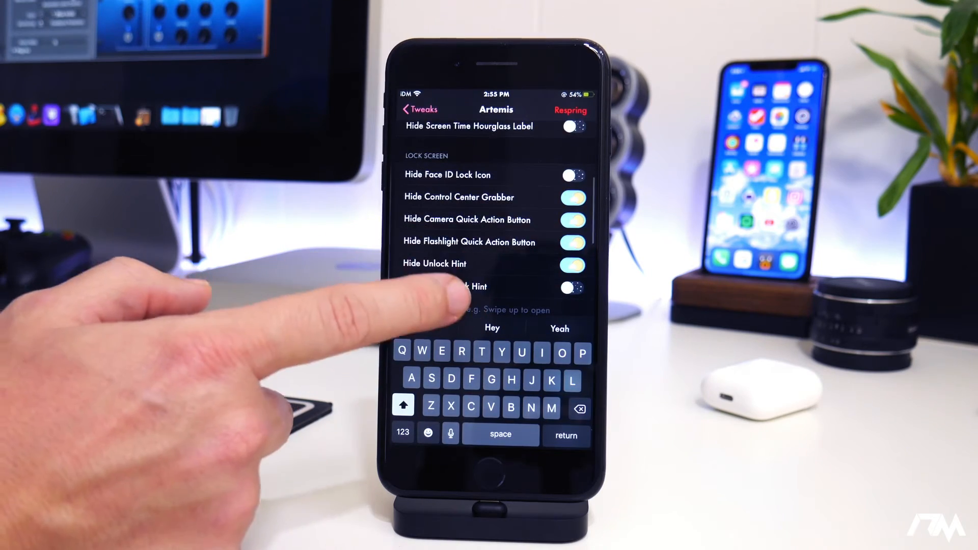
scroll(down, 3)
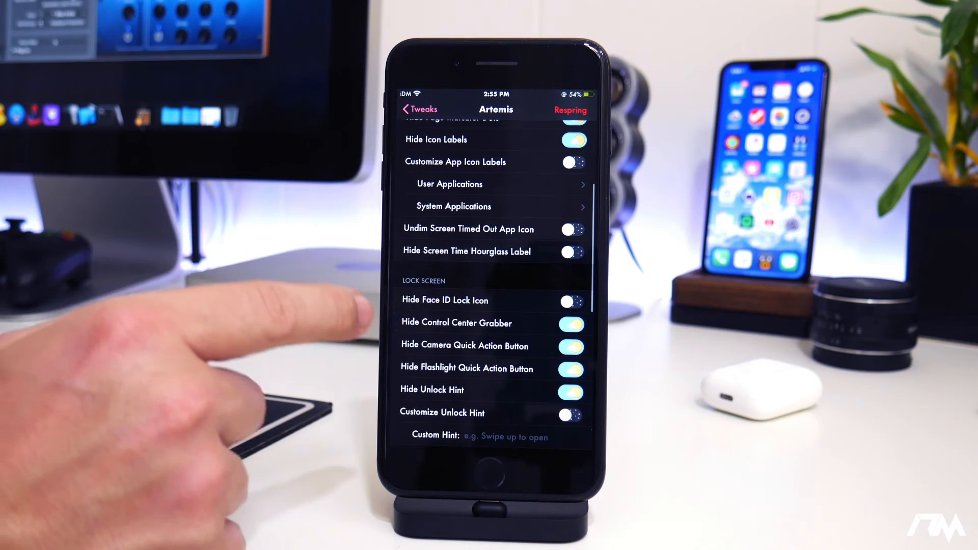
scroll(down, 3)
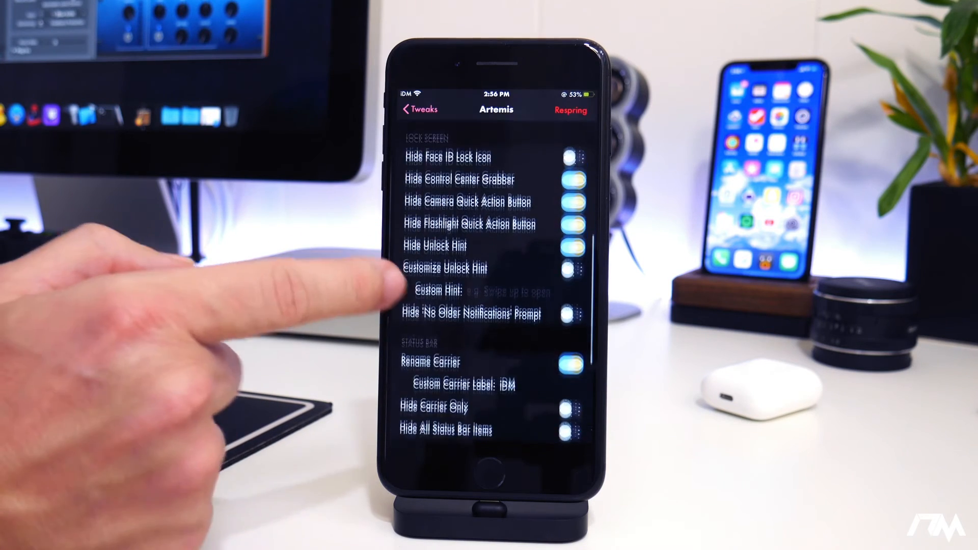
- Reach the list's end showing Spotlight Search and experimental Media Controls options, all off
scroll(down, 3)
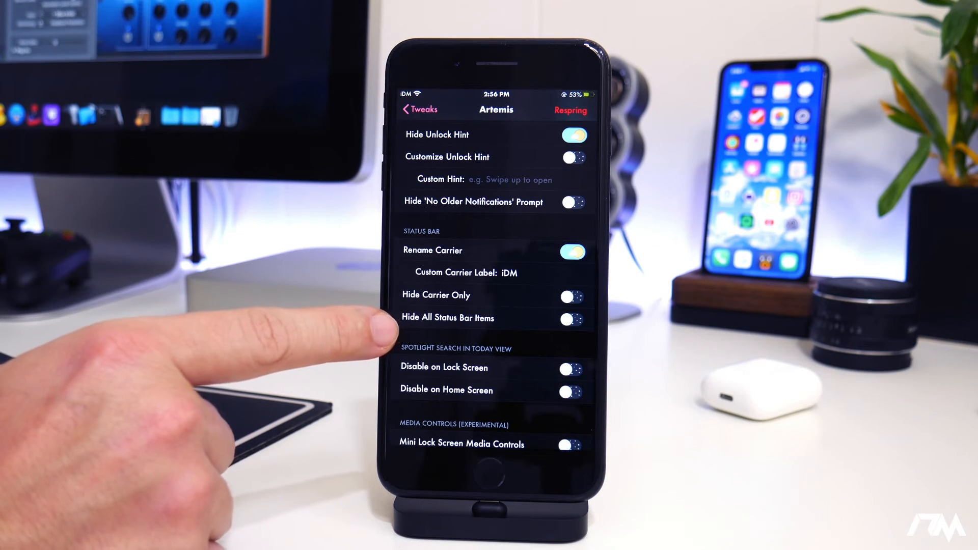
scroll(down, 3)
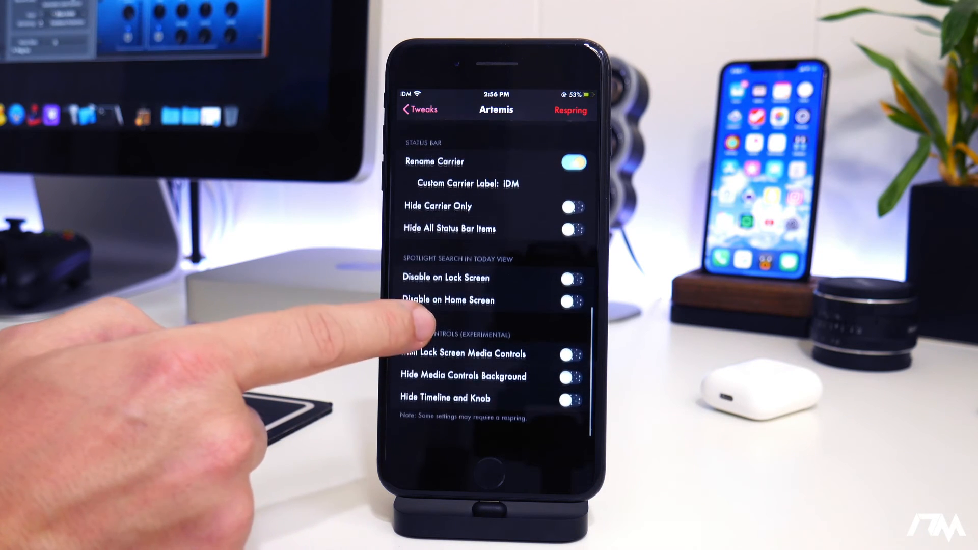